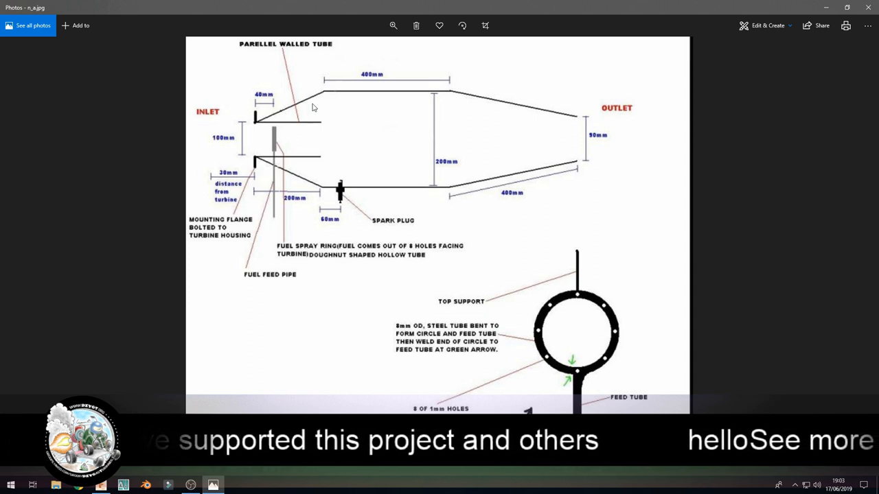
mouse_move(522, 185)
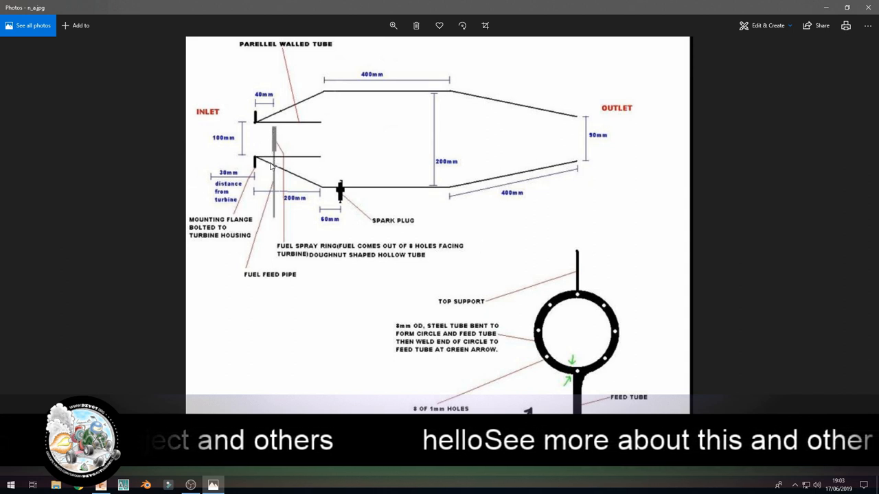
mouse_move(310, 208)
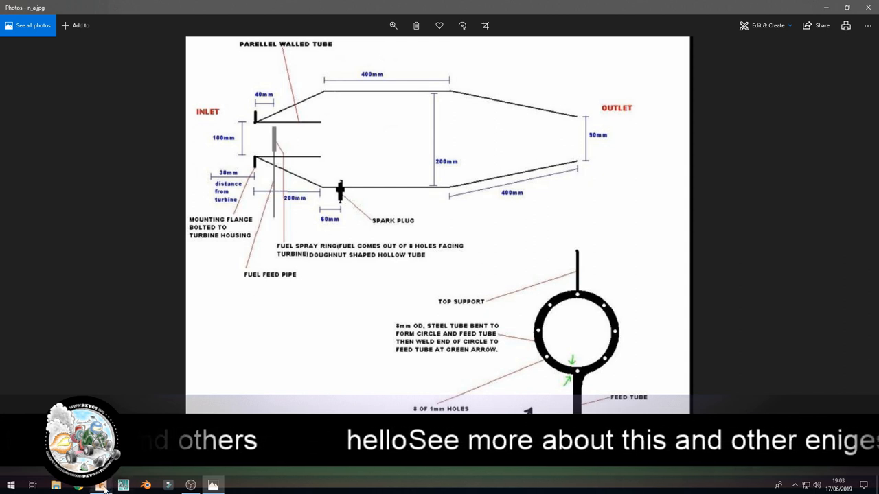
Switch back to Fusion 360 showing the sectioned afterburner with dump tube and fuel feed pipe
click(100, 486)
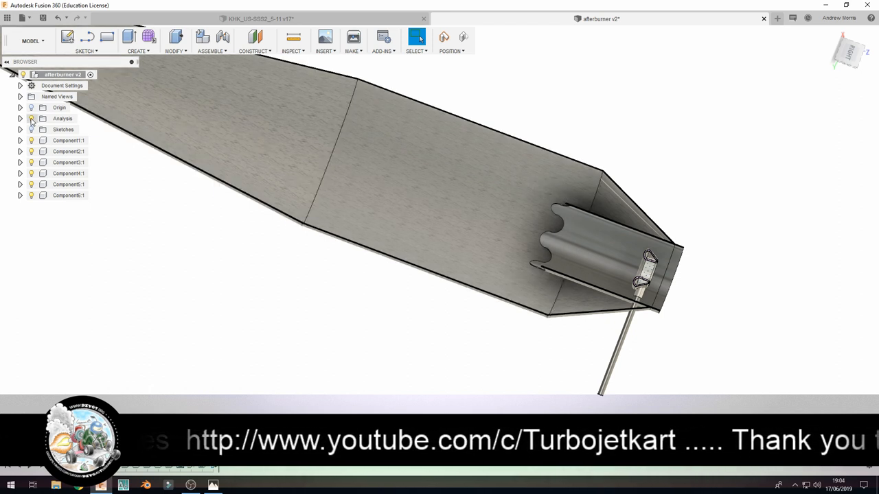
Isolate the fuel delivery ring and feed tube in the Browser, viewed face-on
click(69, 151)
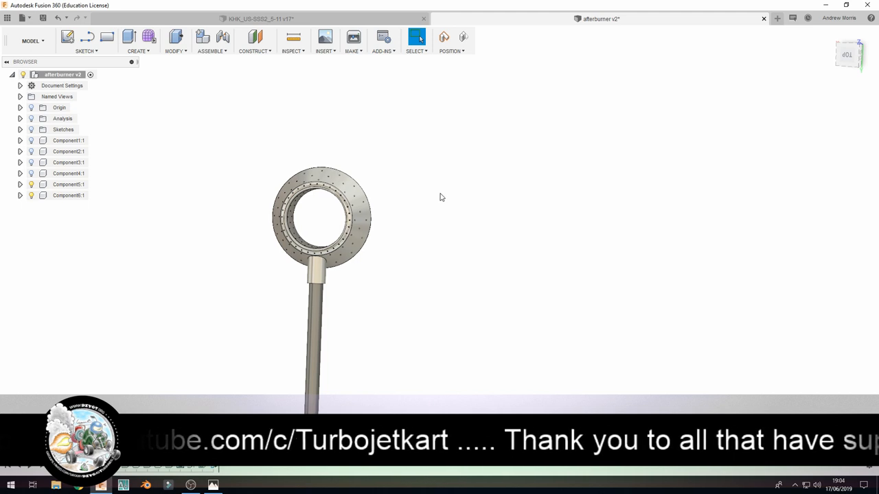
mouse_move(390, 257)
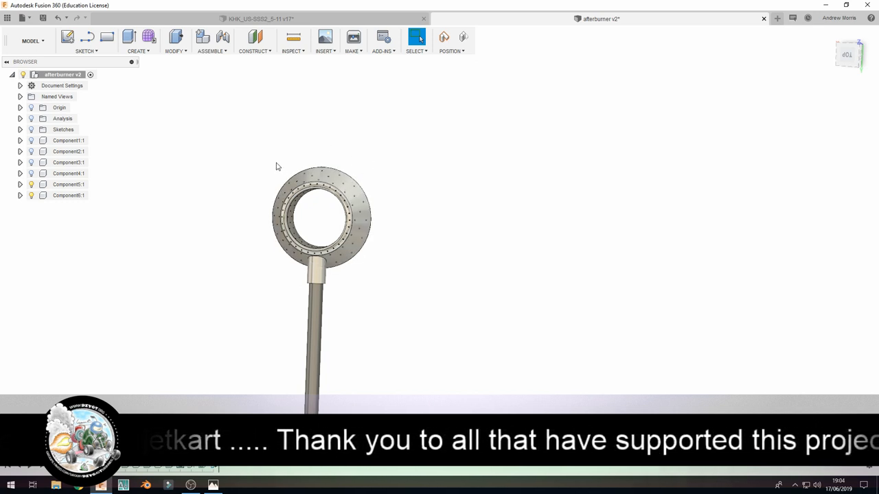
mouse_move(176, 132)
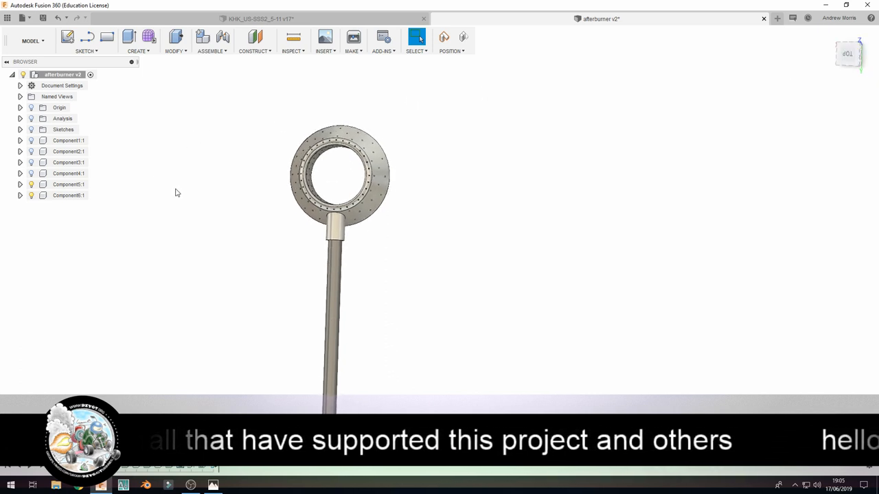
Show the dump tube component alone in the Browser to reveal its castellated end
click(69, 173)
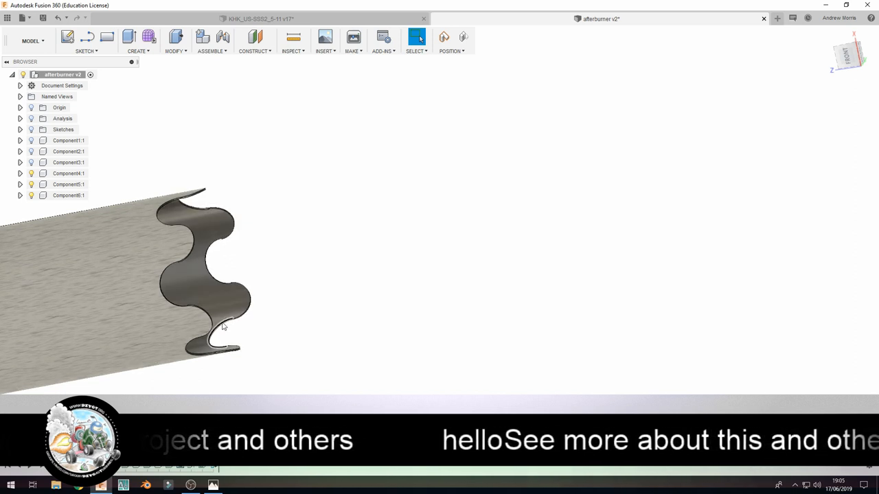
mouse_move(198, 345)
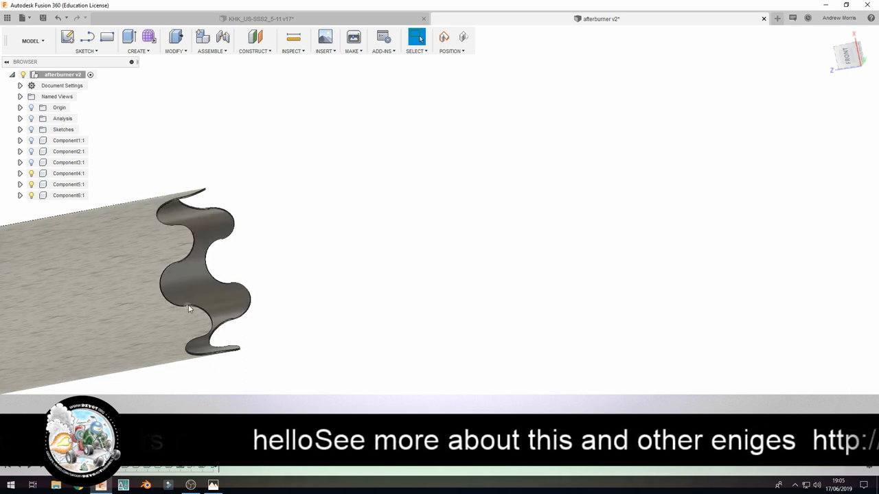
mouse_move(240, 354)
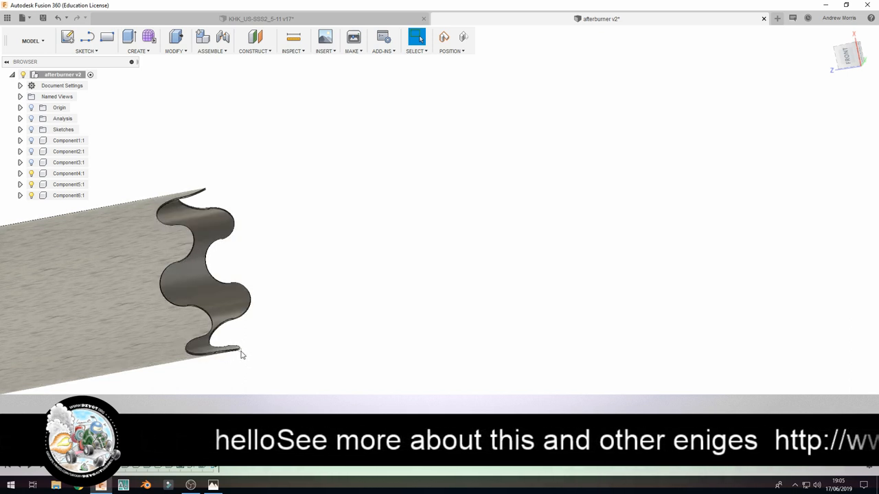
mouse_move(231, 284)
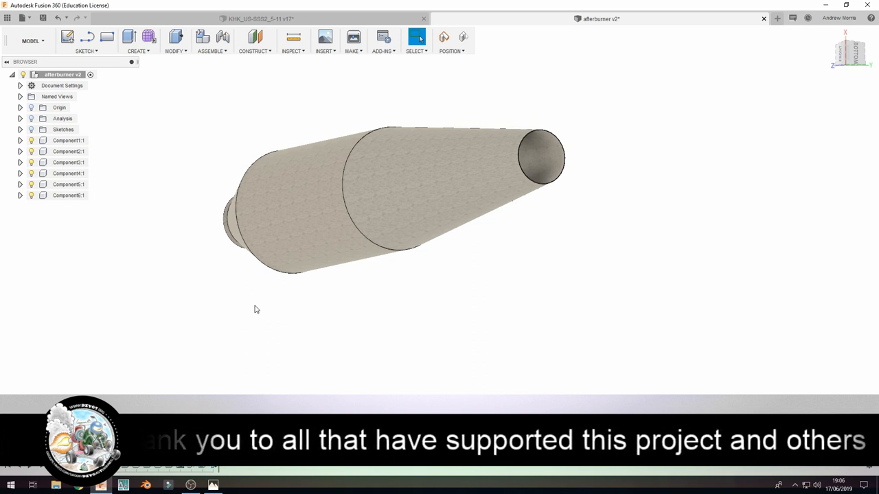
mouse_move(775, 98)
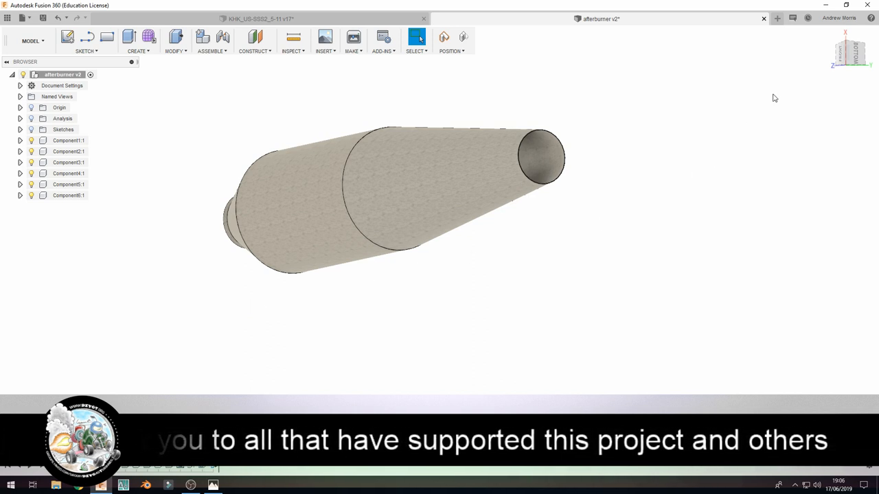